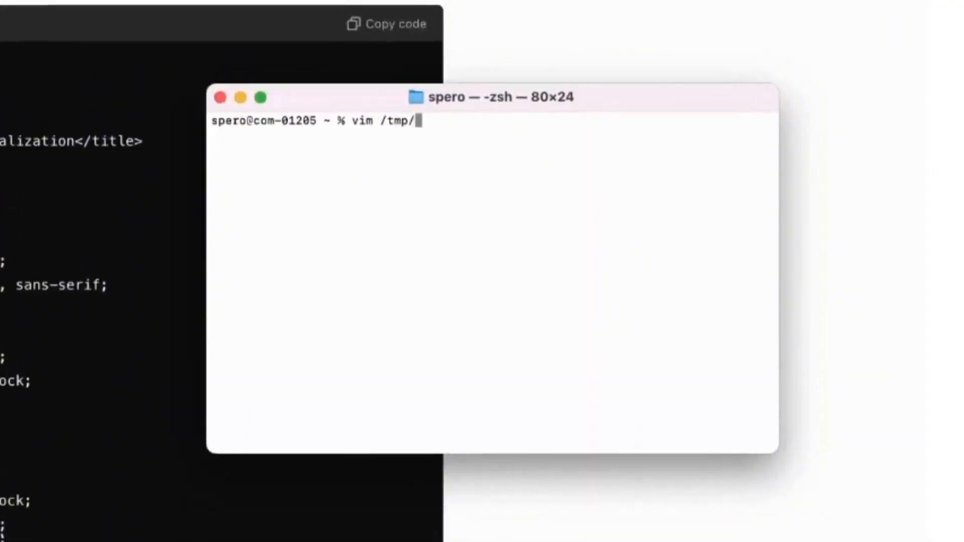
{"action": "type", "text": "demo."}
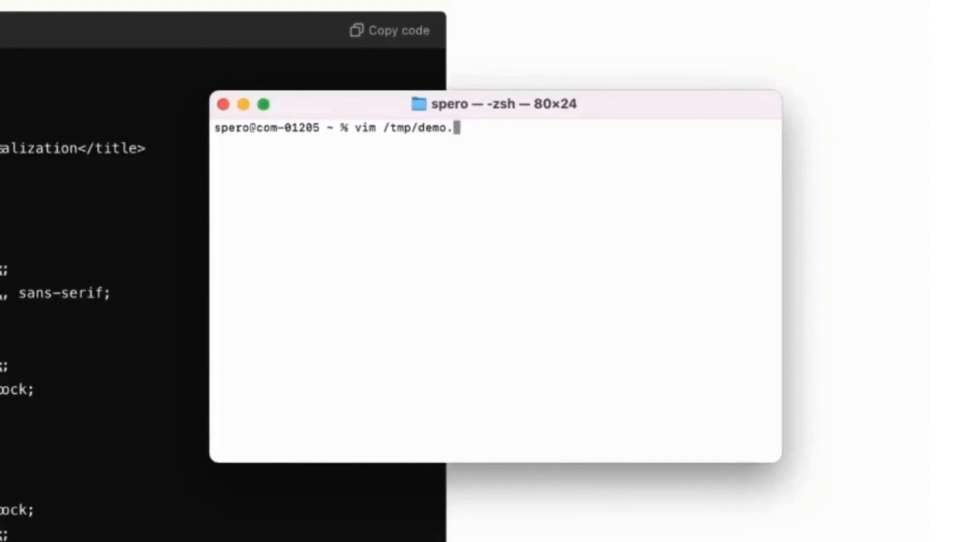